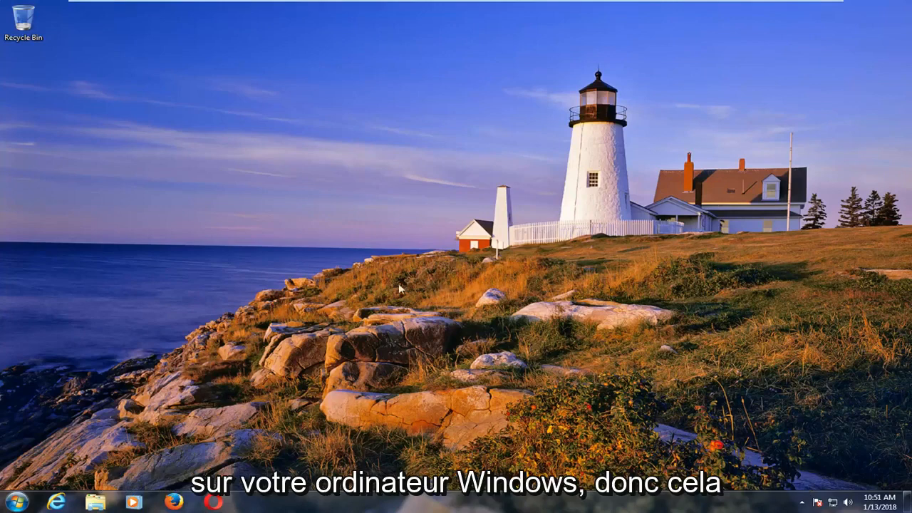
pyautogui.moveTo(391, 290)
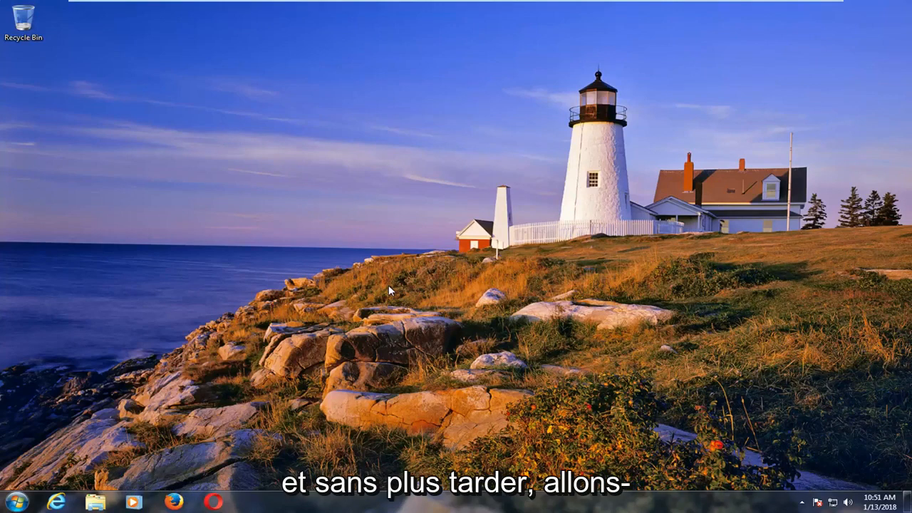
pyautogui.moveTo(418, 284)
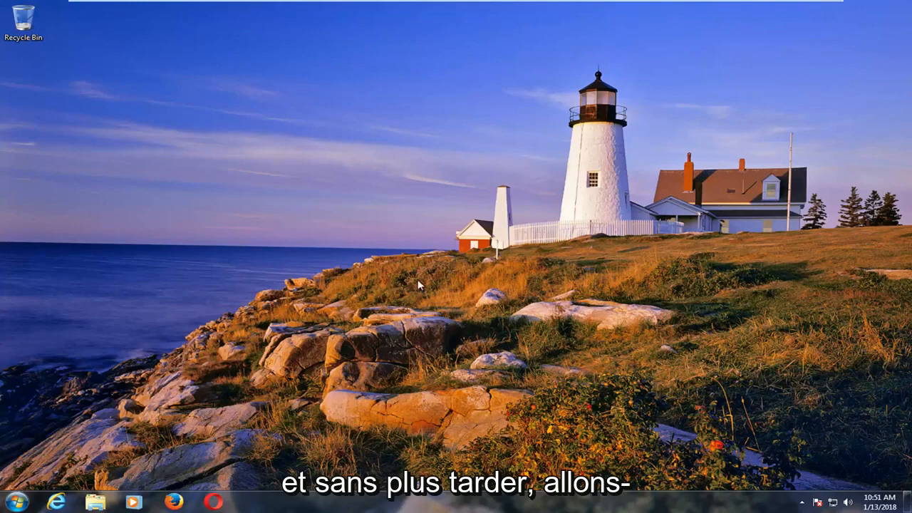
# Search 'computer' from Start, open the Computer window, and select Extra Storage (E:).
pyautogui.click(11, 501)
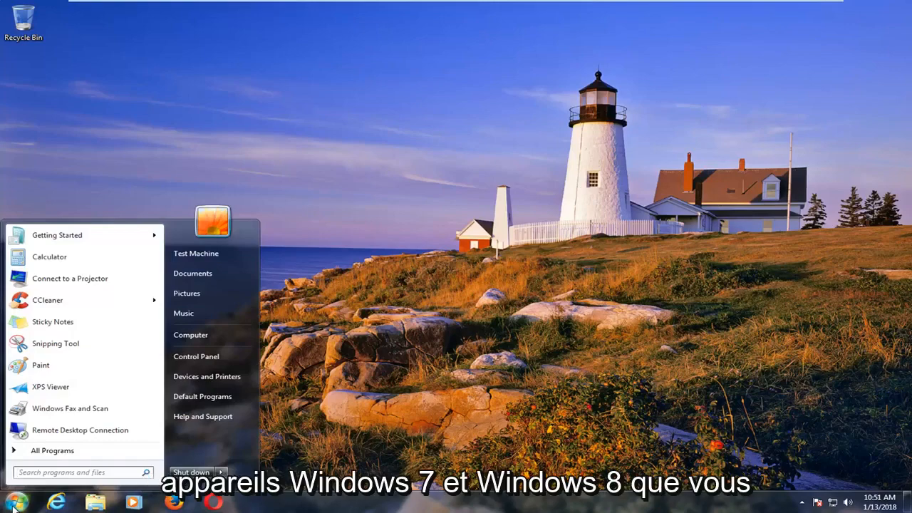
pyautogui.write('computer')
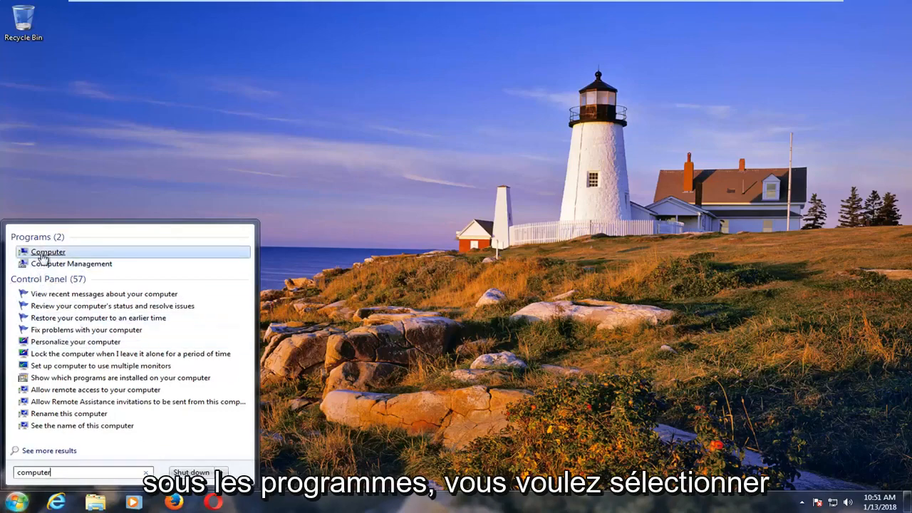
pyautogui.click(48, 251)
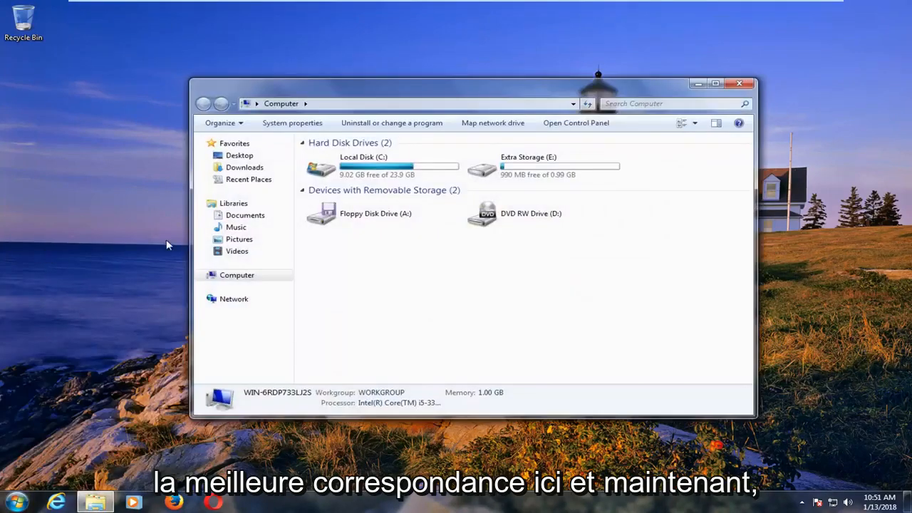
pyautogui.click(543, 166)
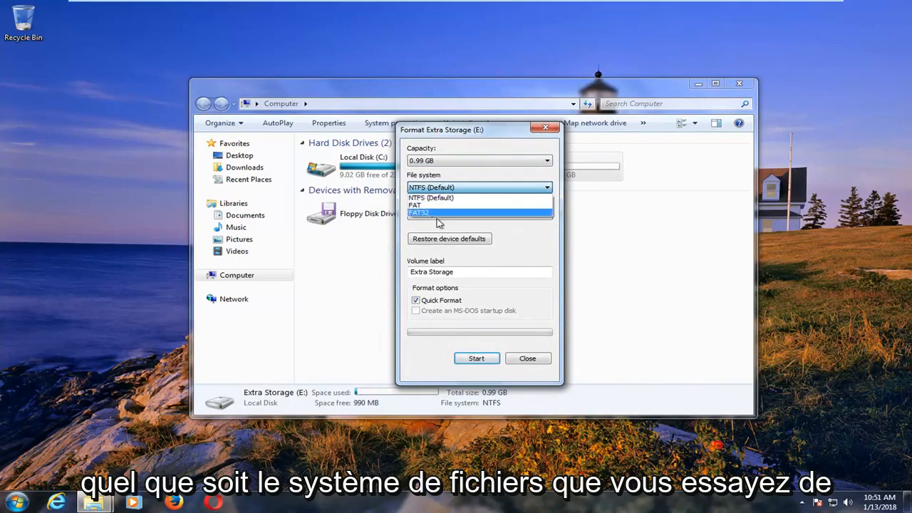
pyautogui.moveTo(435, 207)
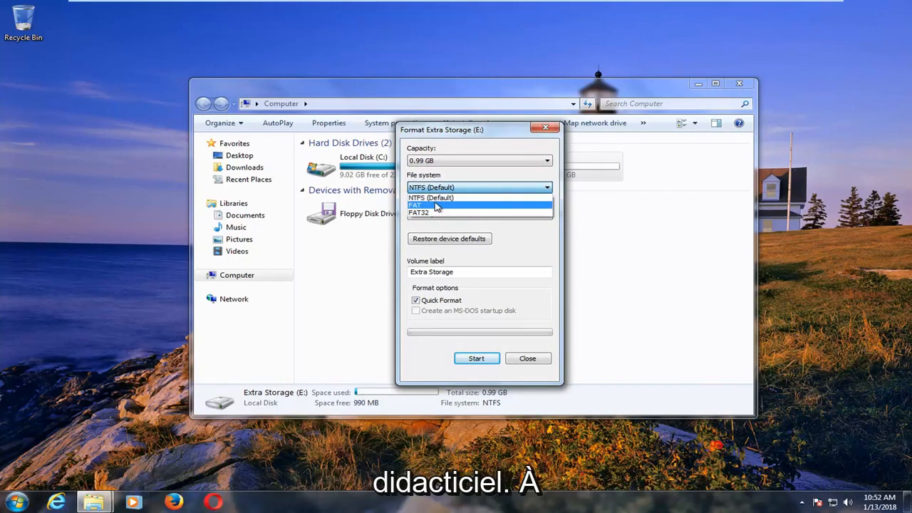
pyautogui.moveTo(433, 198)
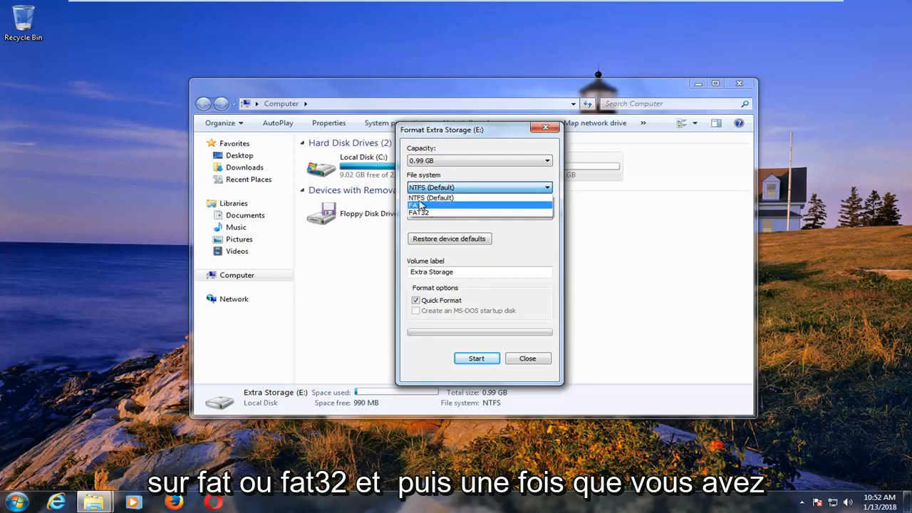
# Keep NTFS (Default) as the file system for formatting Extra Storage (E:).
pyautogui.click(430, 197)
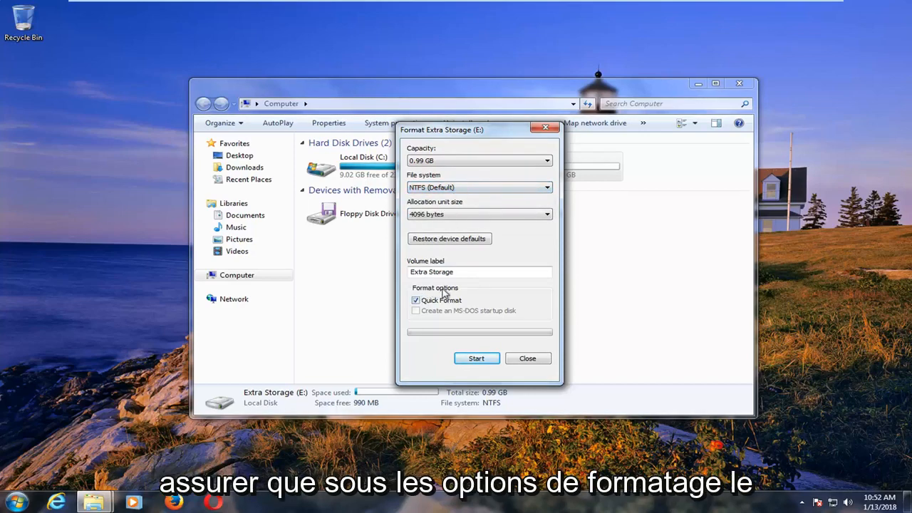
pyautogui.moveTo(460, 373)
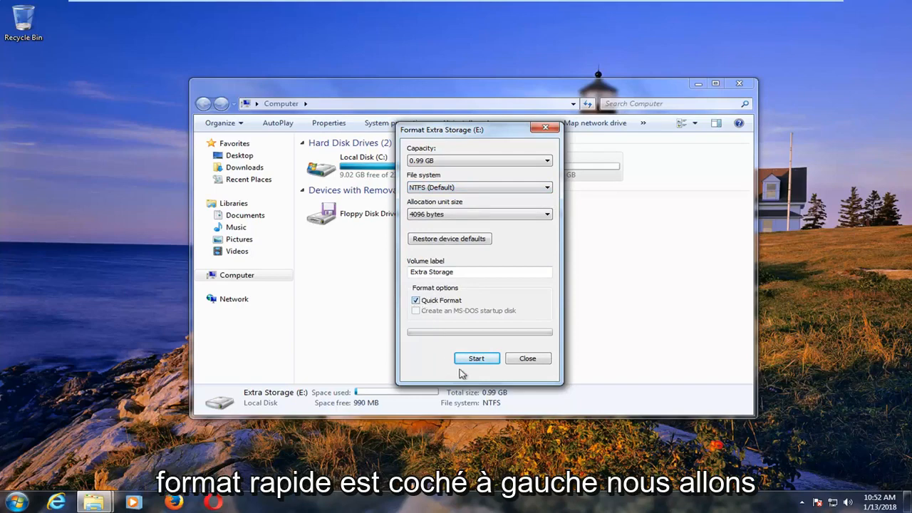
# Quick-format Extra Storage (E:), confirming the data-erase warning and the Format Complete message.
pyautogui.click(476, 358)
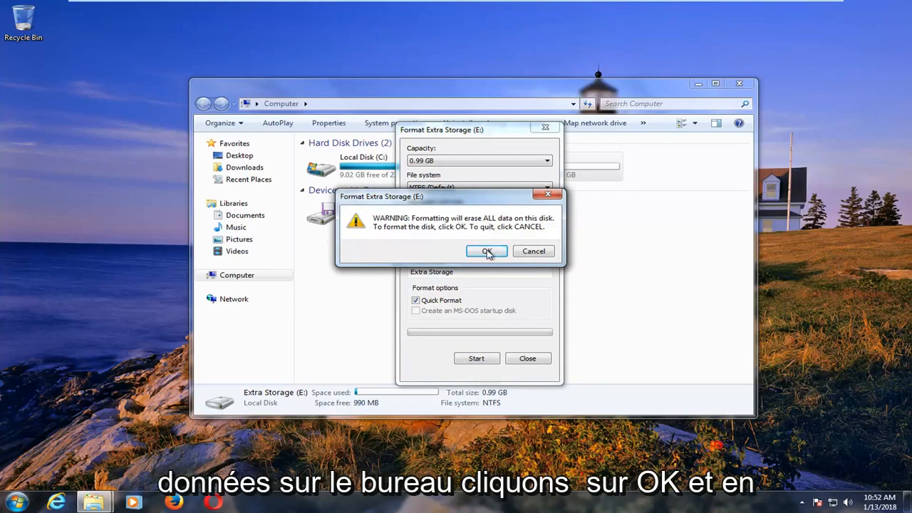
pyautogui.click(486, 250)
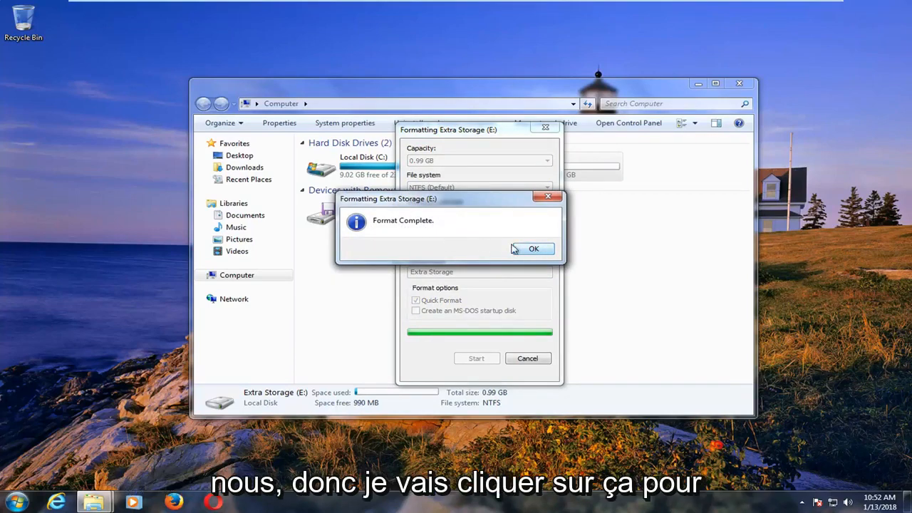
pyautogui.click(533, 249)
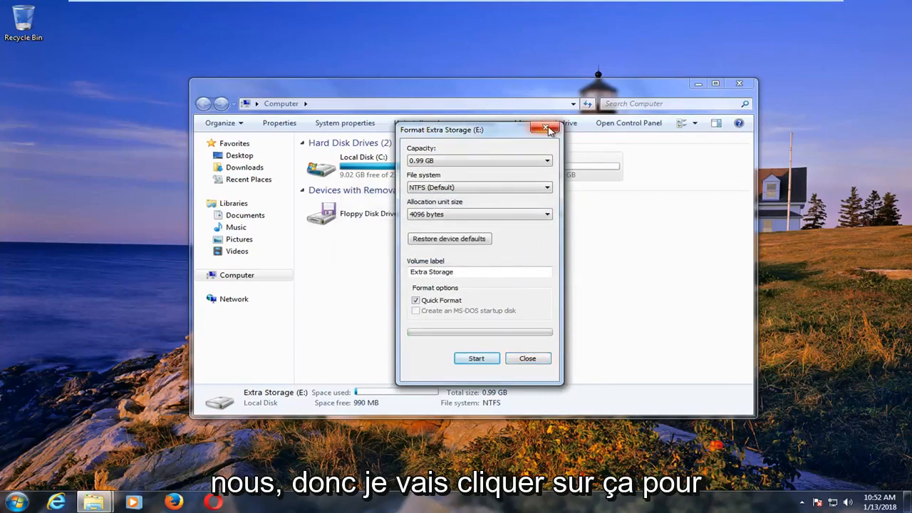
# Close the Format dialog, verify Extra Storage (E:) is empty, and return to Computer.
pyautogui.click(545, 129)
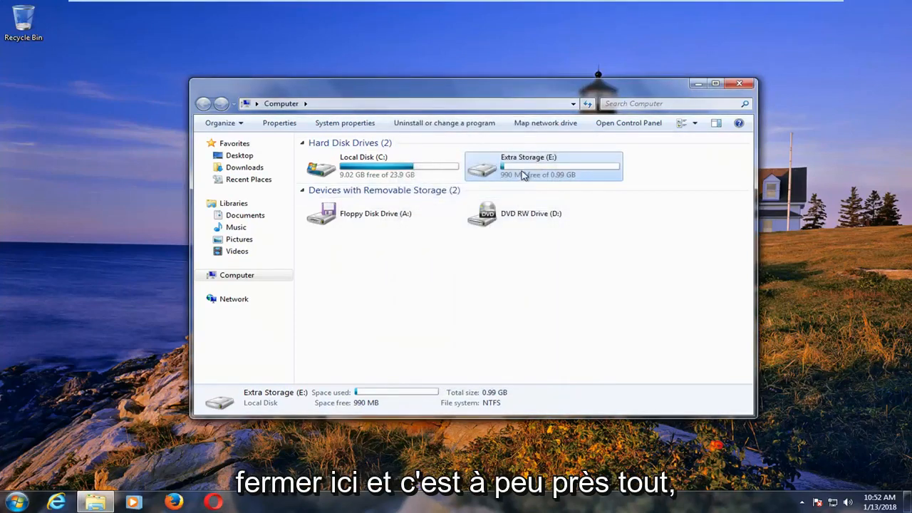
pyautogui.doubleClick(543, 167)
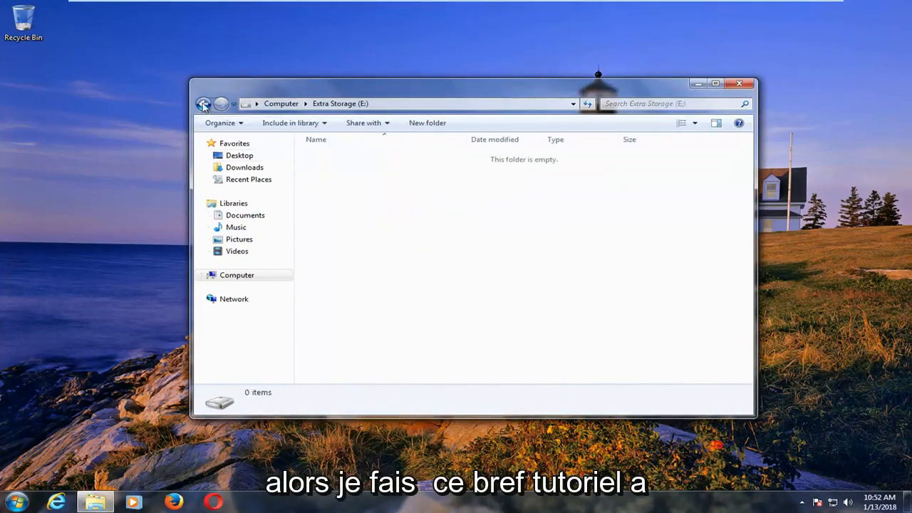
pyautogui.click(204, 103)
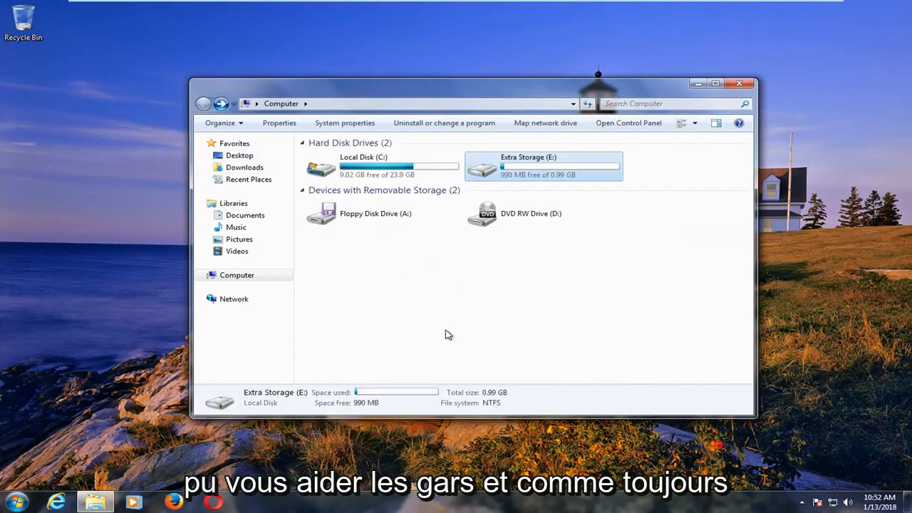